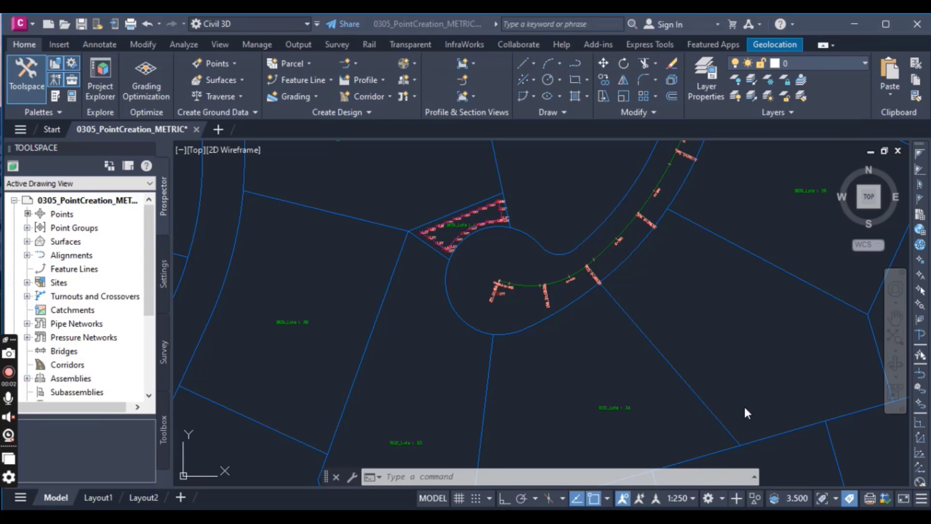
mouse_move(422, 298)
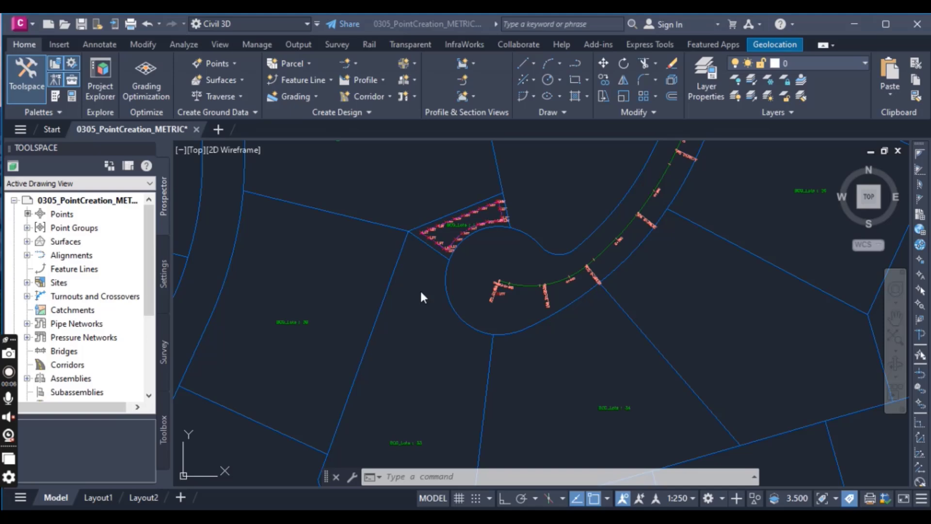
mouse_move(417, 202)
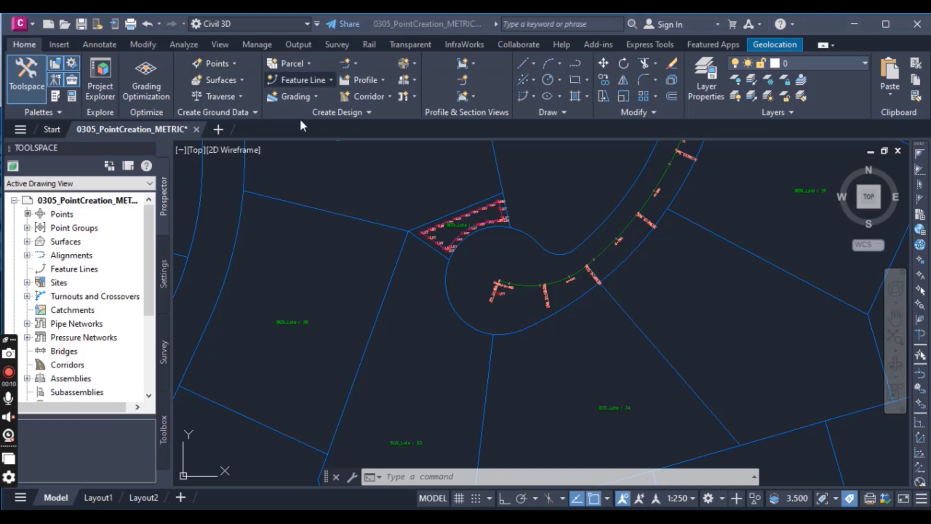
mouse_move(422, 321)
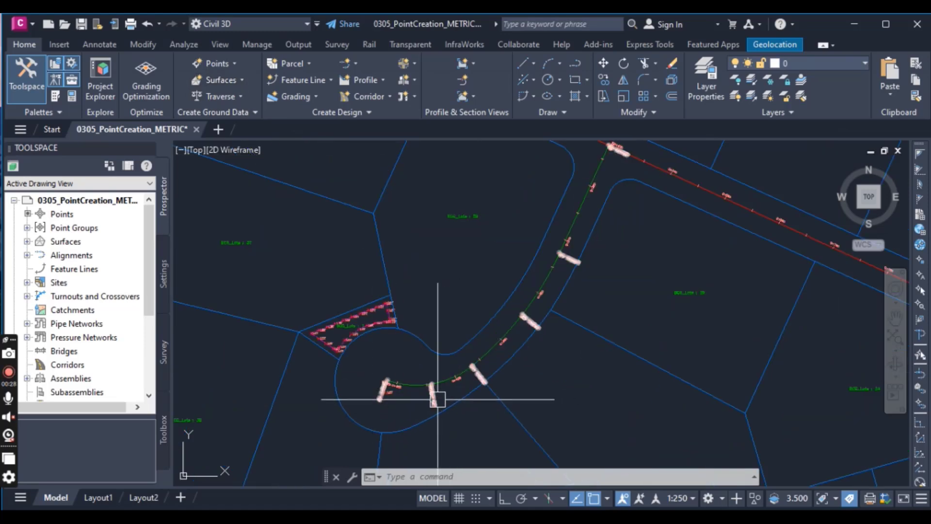
mouse_move(584, 399)
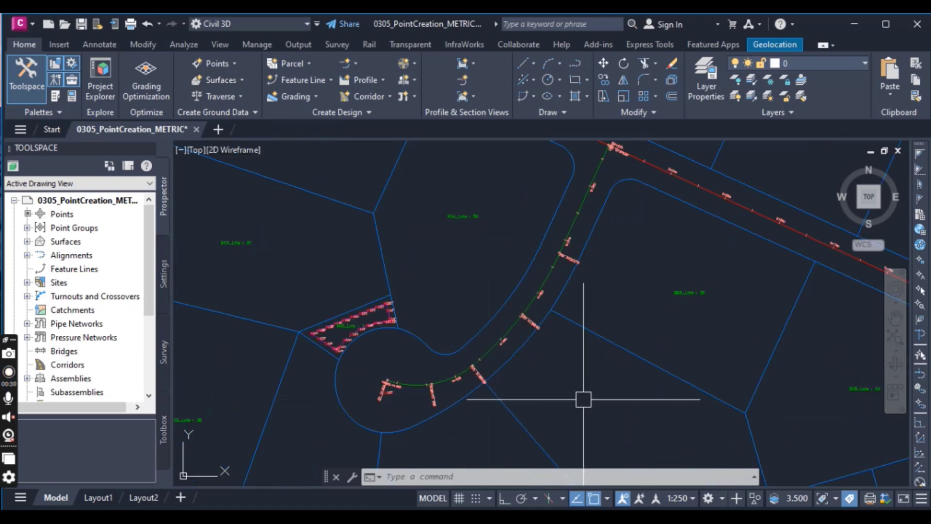
mouse_move(599, 414)
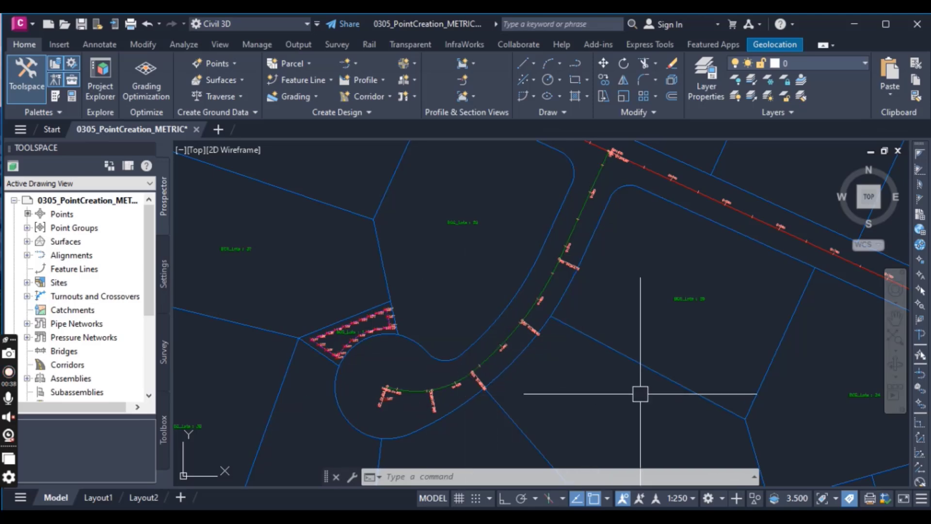
mouse_move(618, 395)
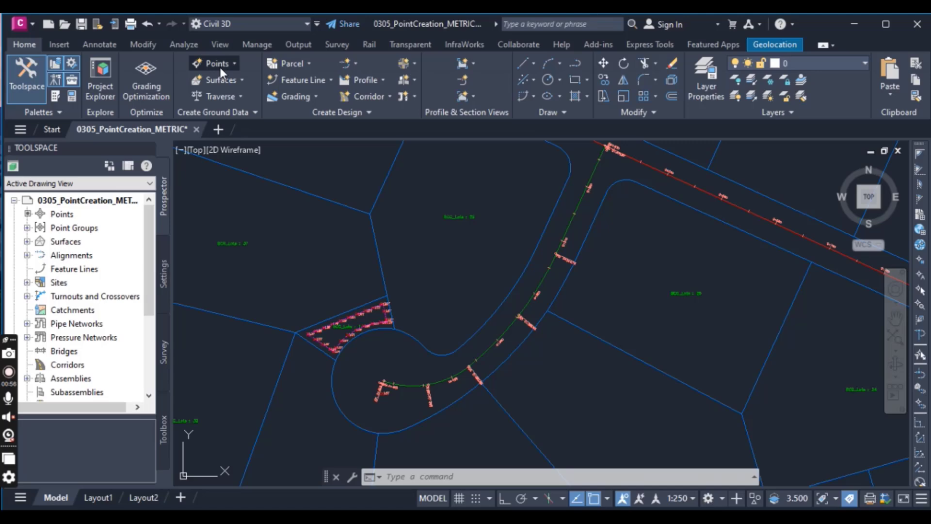
Set Prompt For Descriptions to Automatic - Object in the Points Creation parameters.
left_click(215, 63)
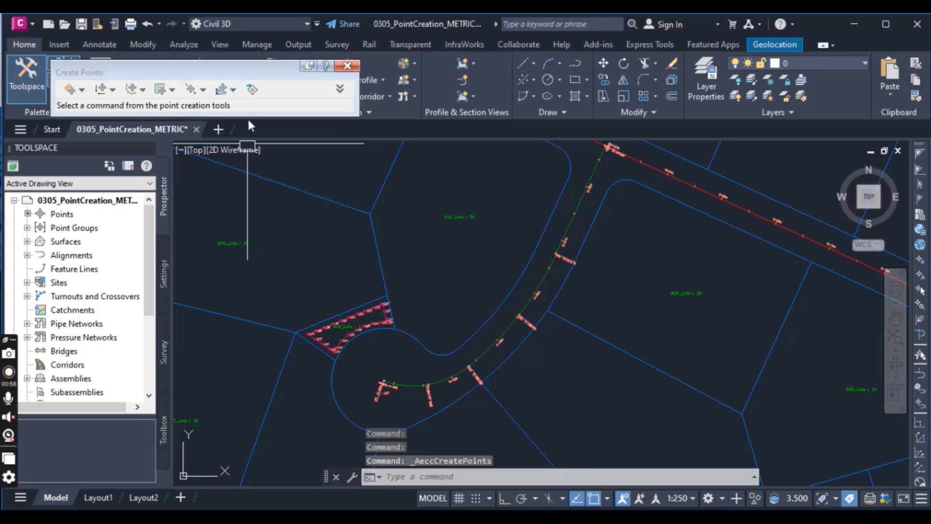
left_click(340, 88)
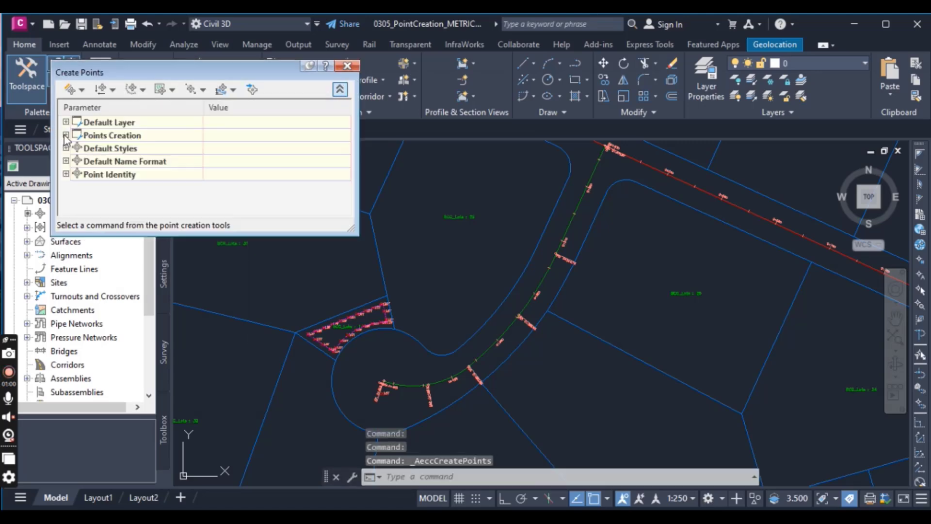
left_click(65, 135)
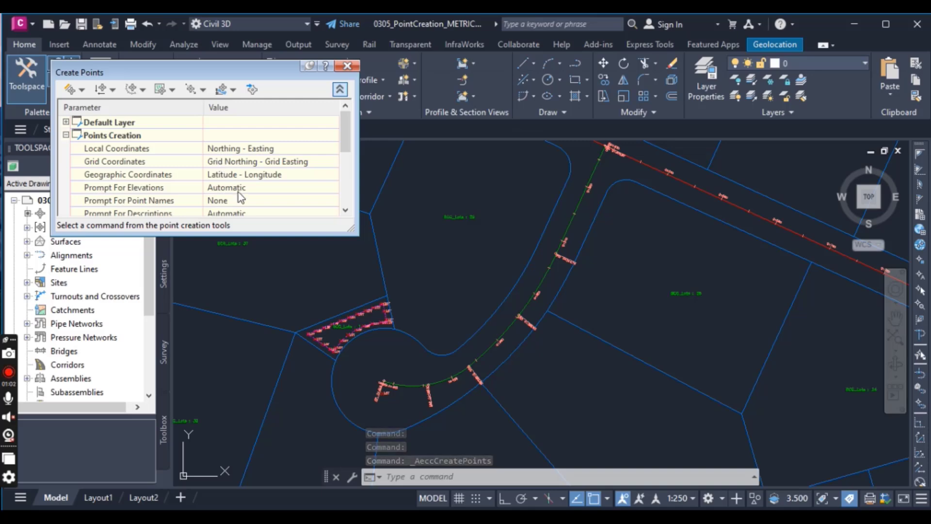
scroll("down", 3)
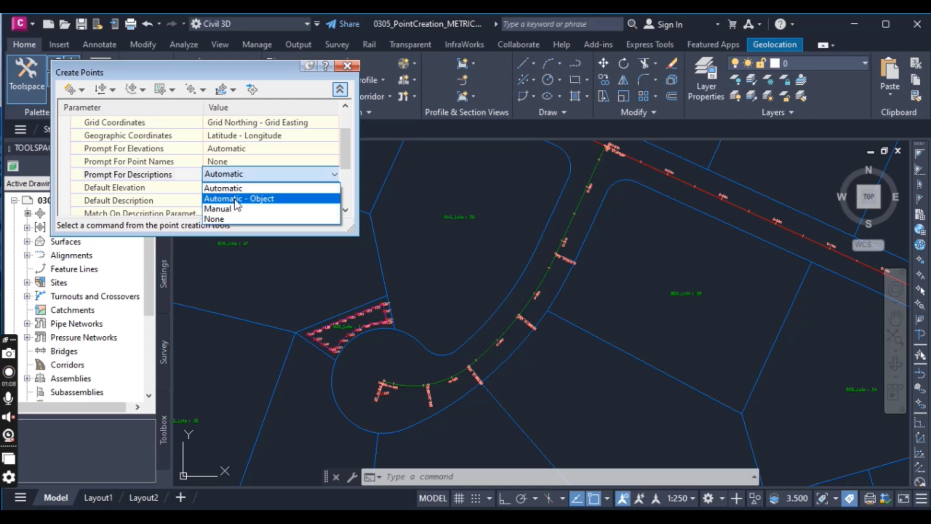
left_click(239, 197)
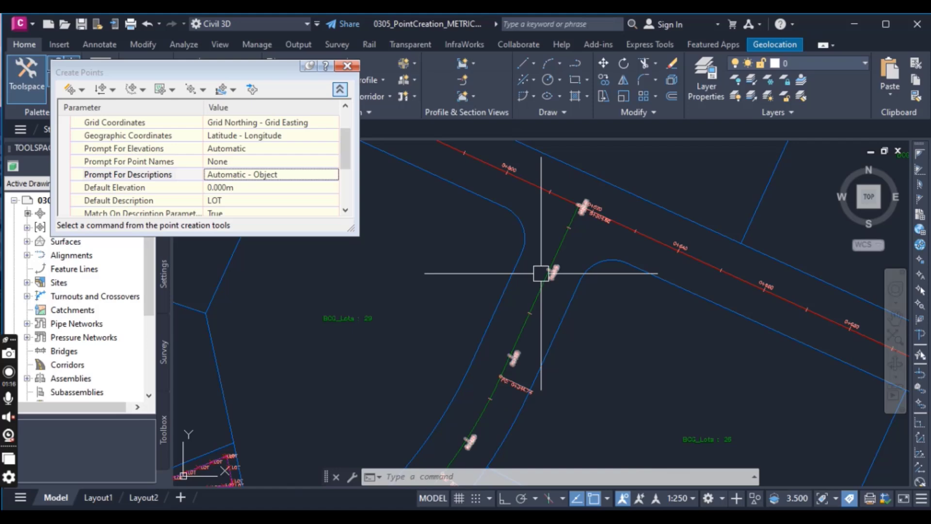
left_click(340, 89)
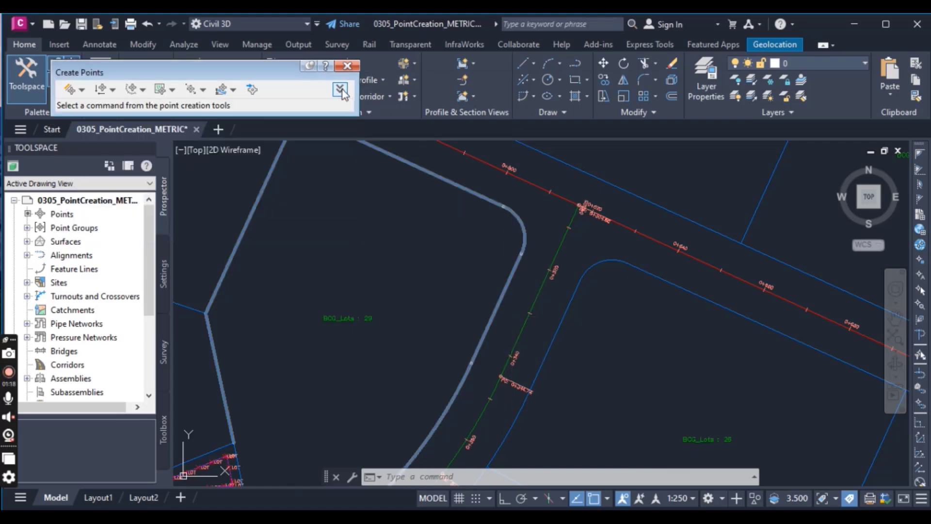
Choose Alignments > At Geometry Points and pick the ROAD G alignment.
left_click(114, 90)
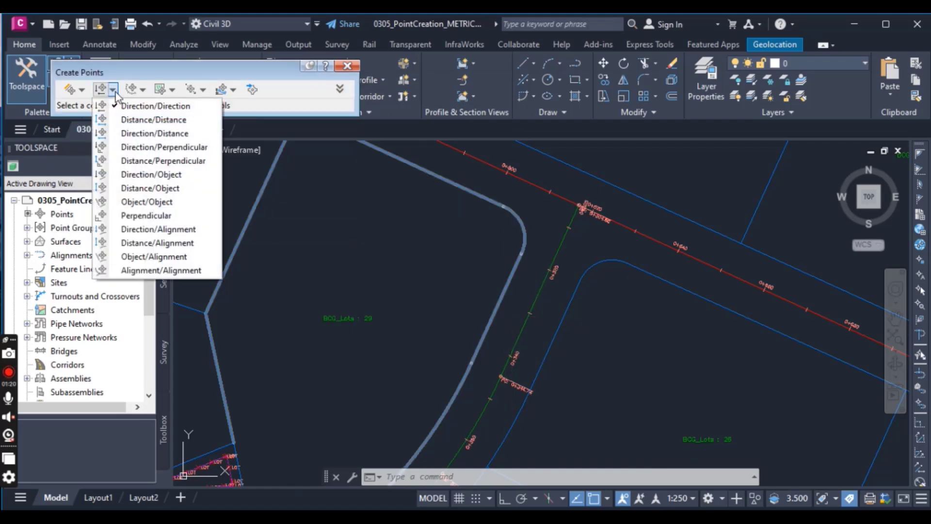
left_click(143, 90)
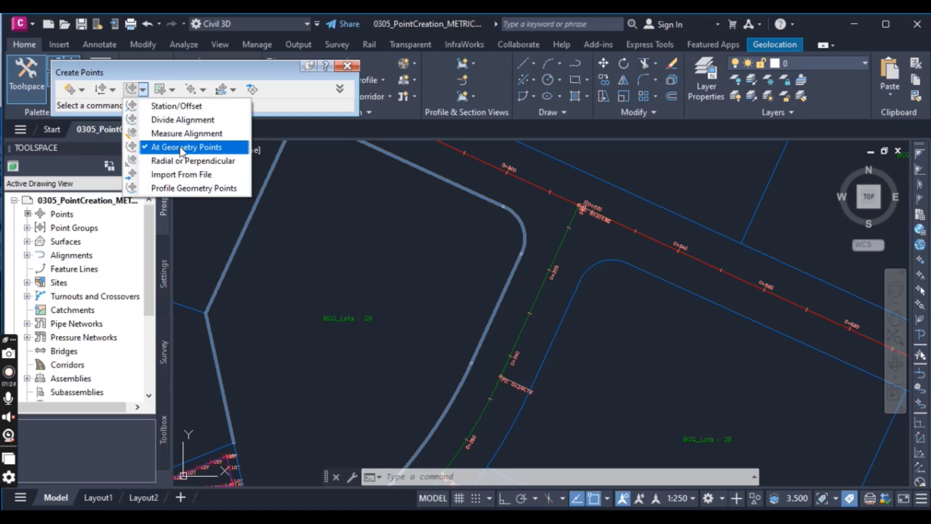
mouse_move(183, 119)
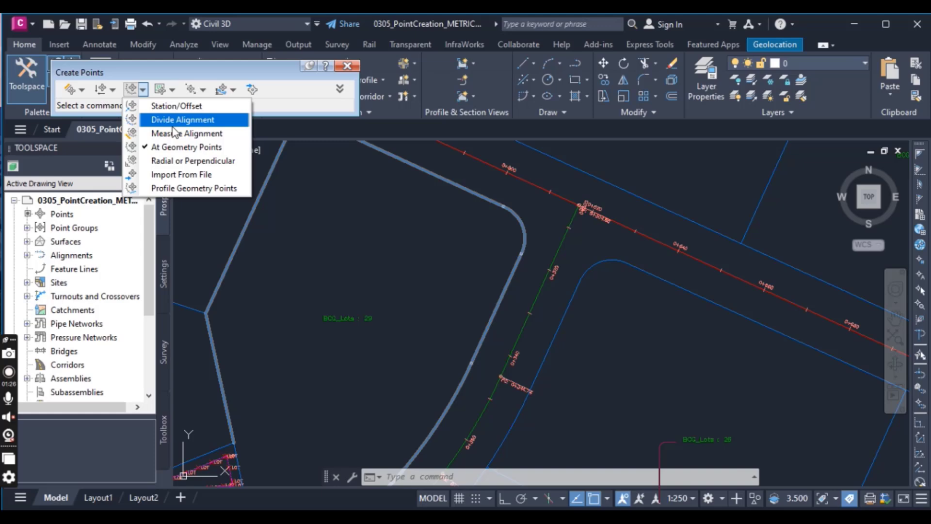
mouse_move(175, 146)
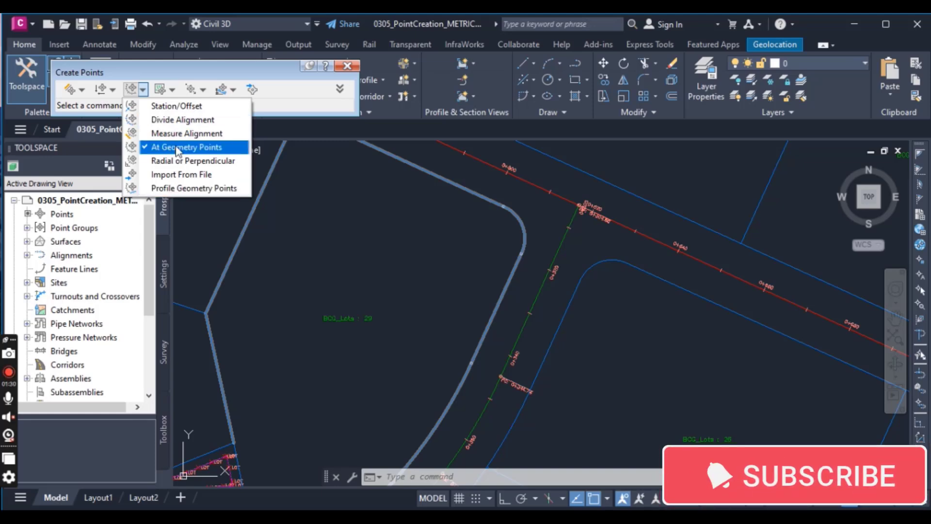
left_click(186, 146)
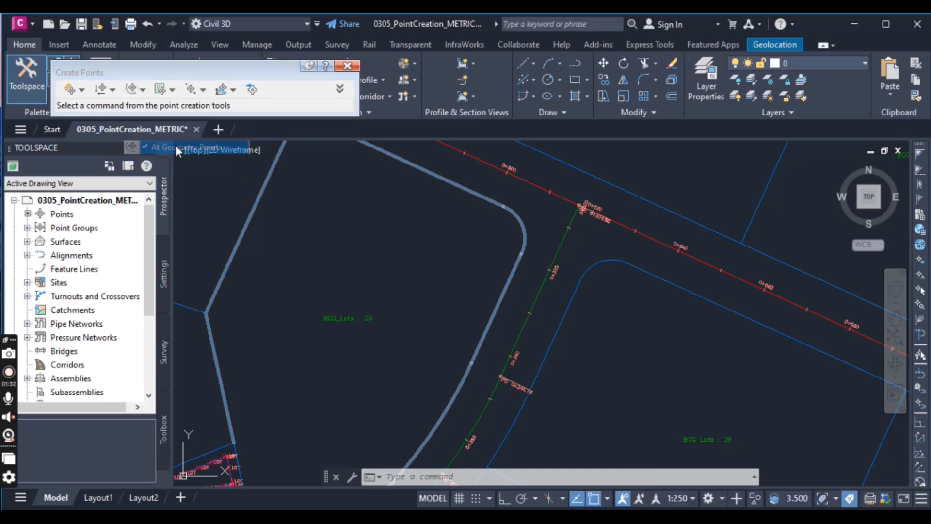
left_click(132, 90)
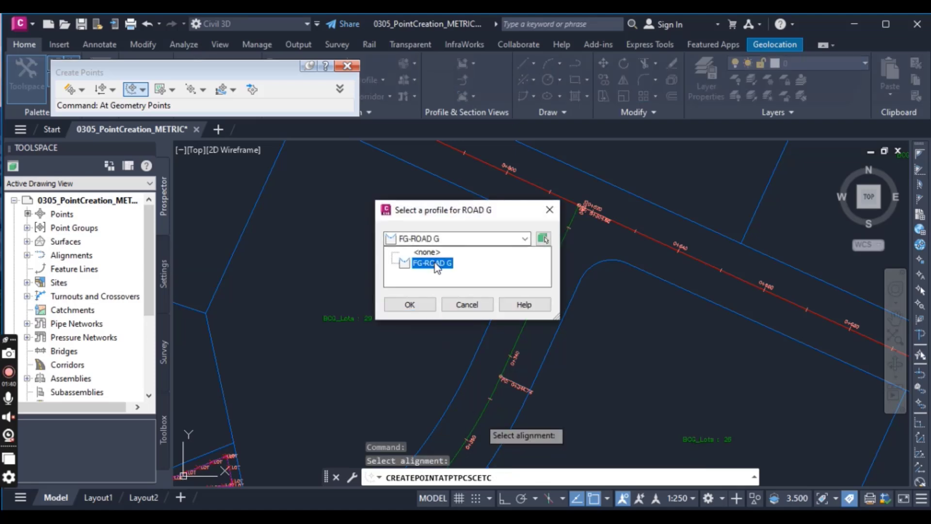
Confirm FG-ROAD G as the profile, accepting stations 0+304.80 to 0+423.41.
left_click(432, 263)
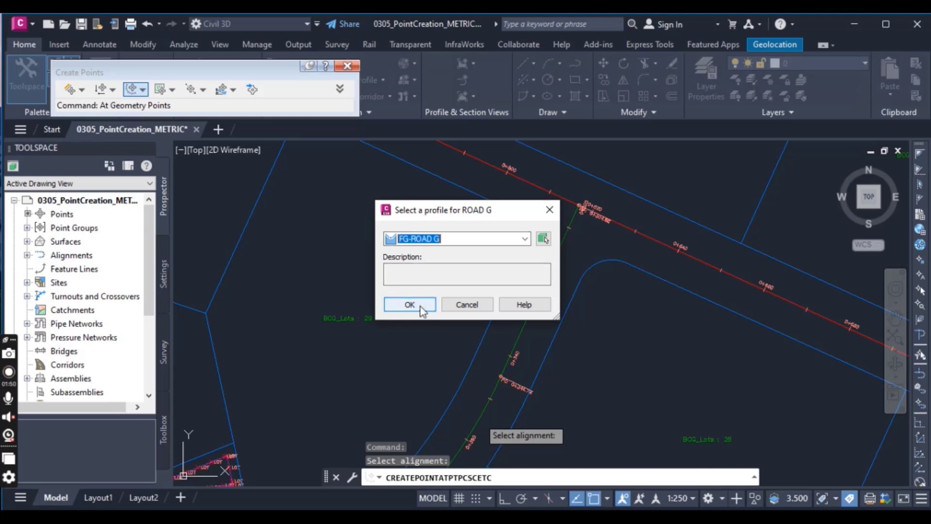
left_click(409, 304)
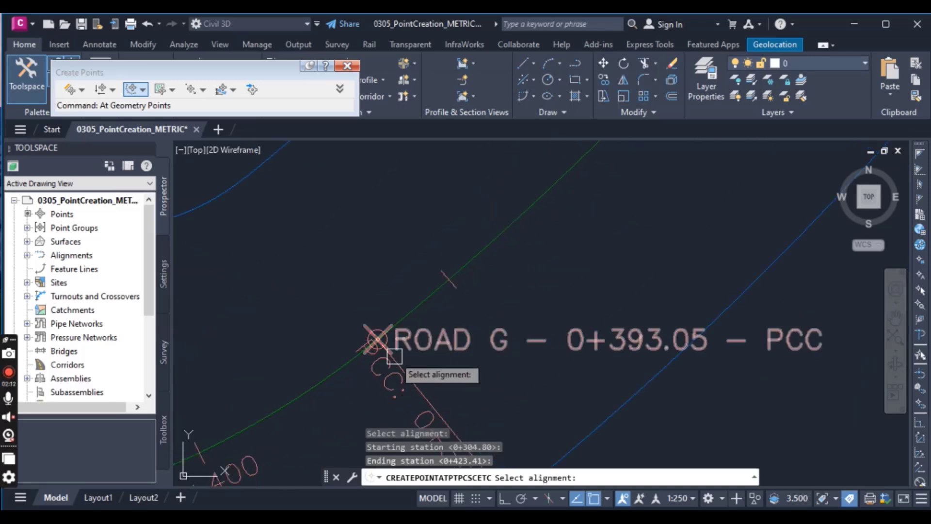
mouse_move(463, 344)
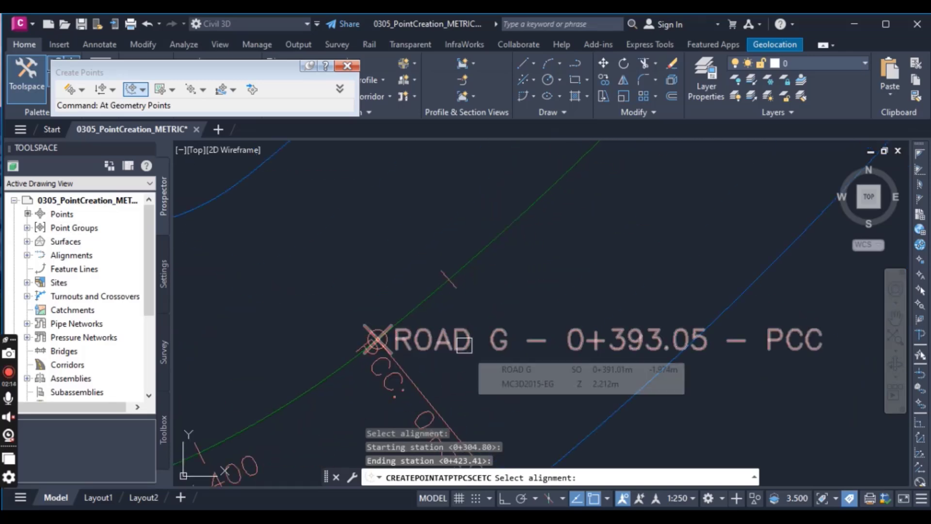